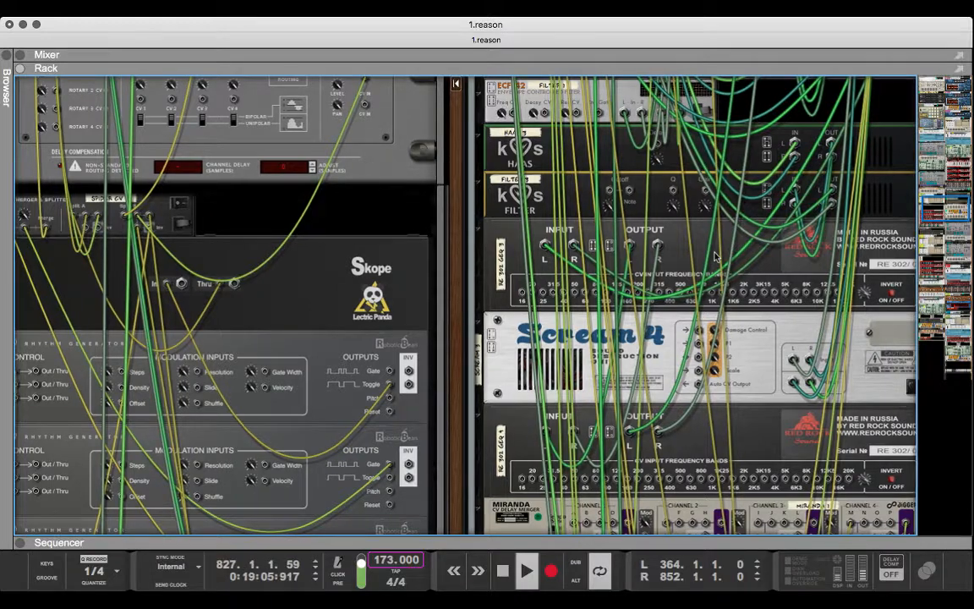
scroll("down", 3)
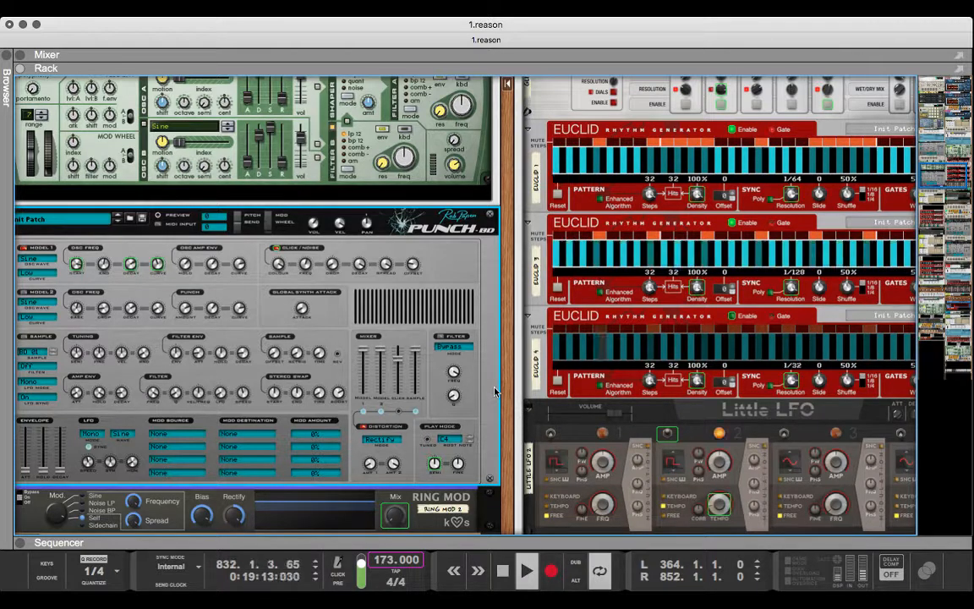
left_click(789, 193)
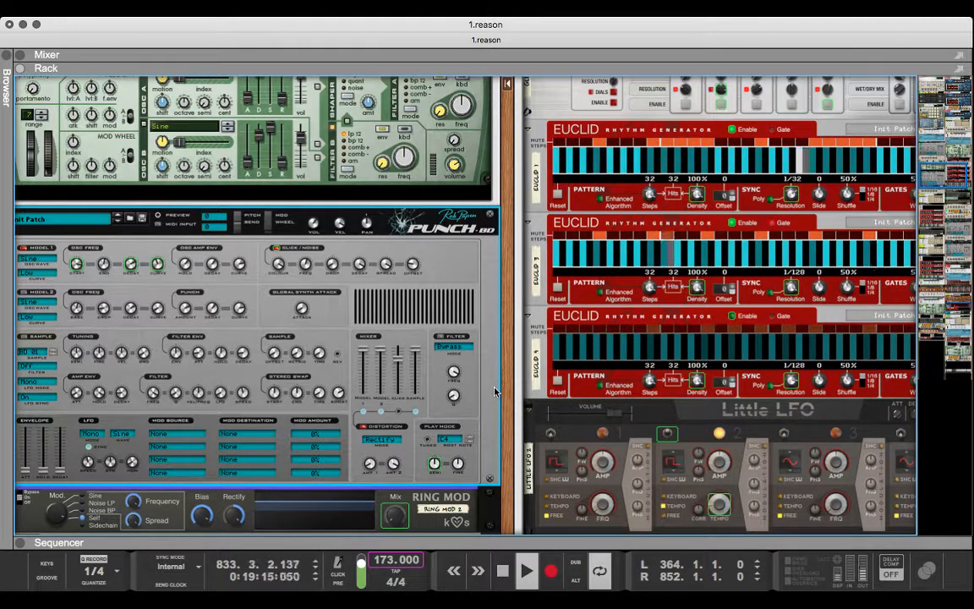